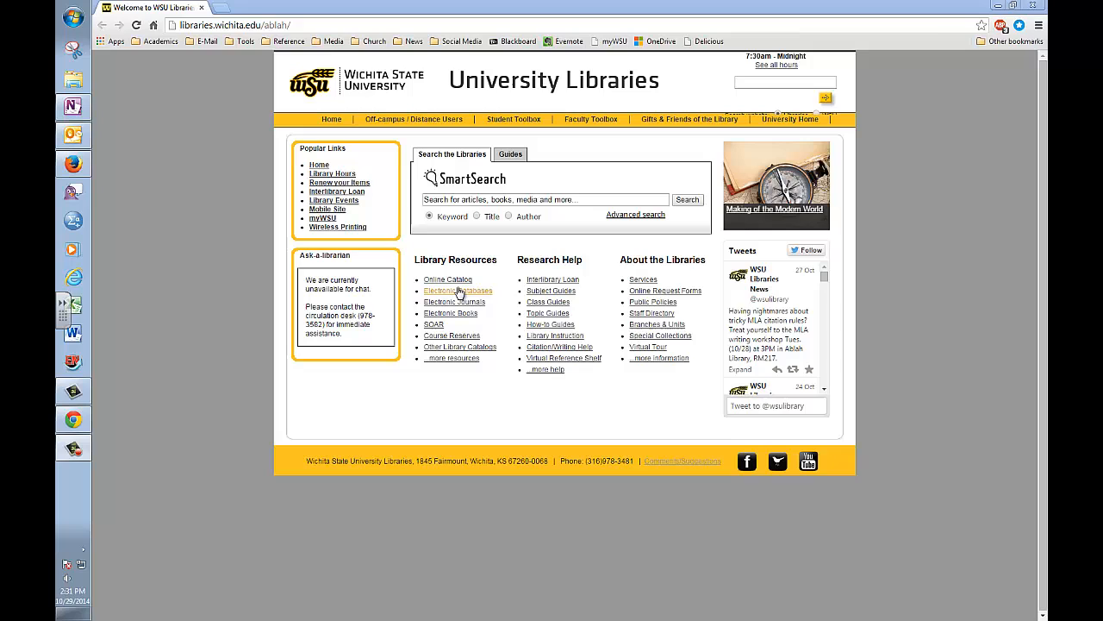
# Step: Open the library's Databases & Indexes list from Library Resources
pyautogui.click(459, 289)
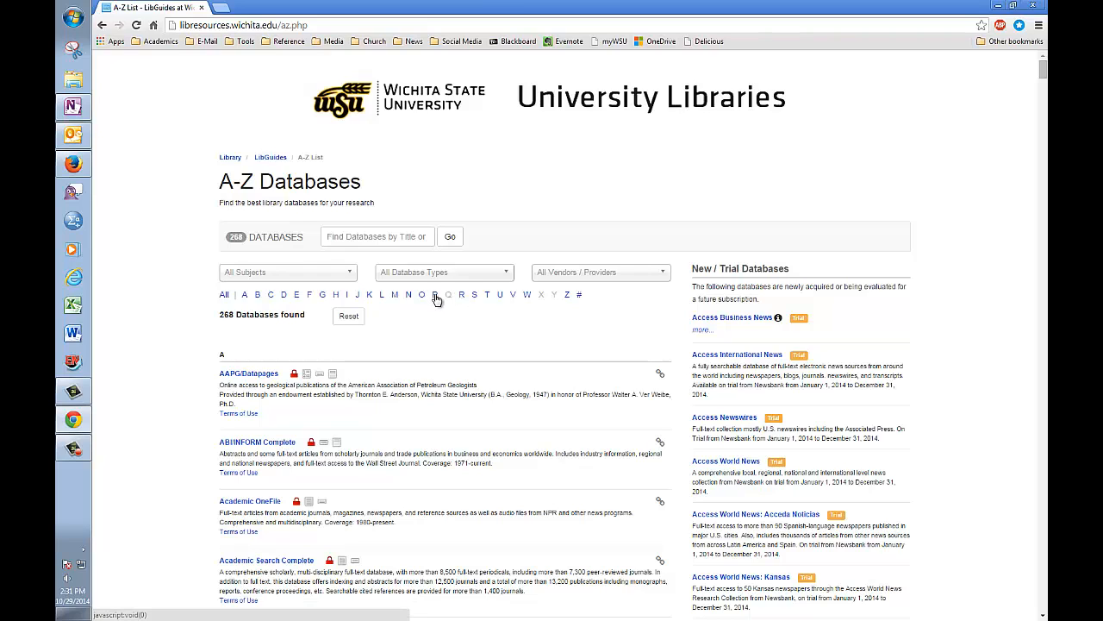
# Step: Filter the A-Z databases to letter P and open PsycINFO in EBSCOhost
pyautogui.click(435, 293)
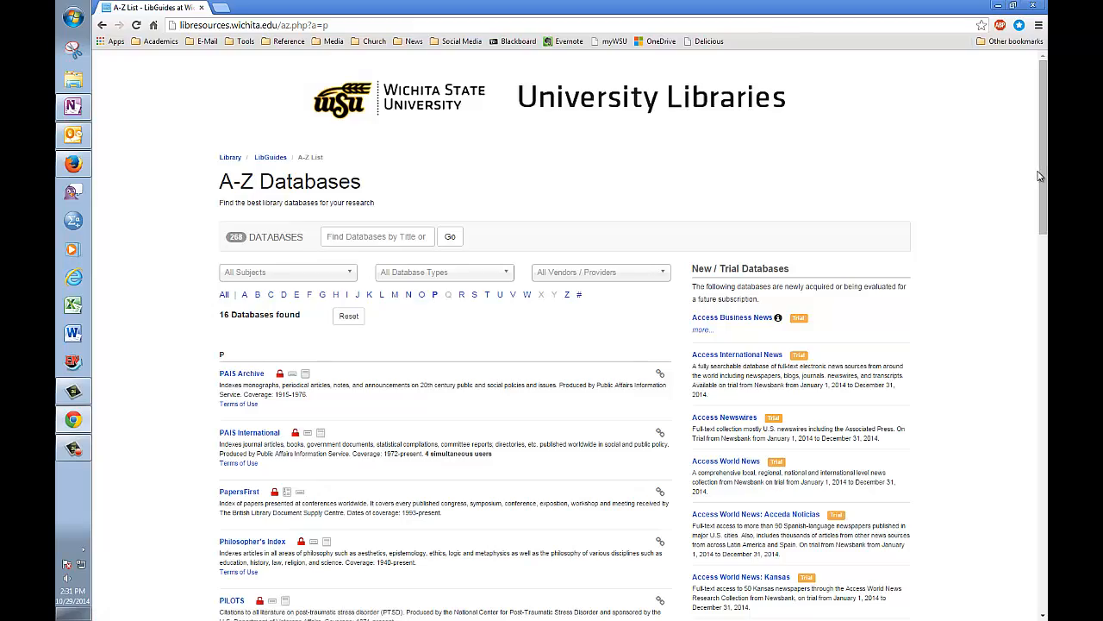
pyautogui.scroll(-3)
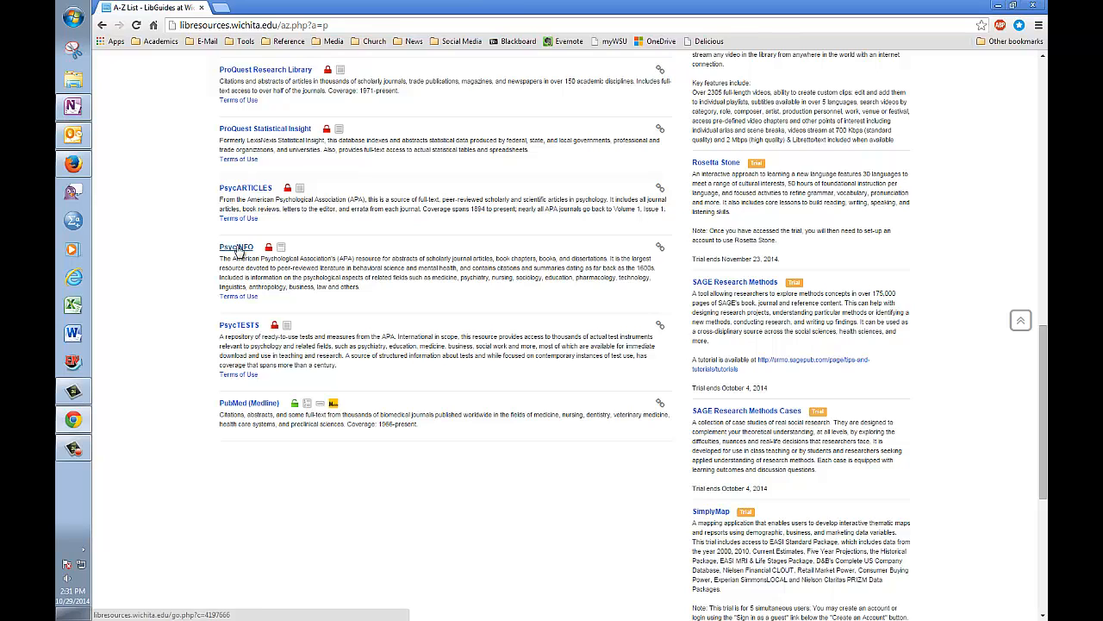
pyautogui.click(236, 247)
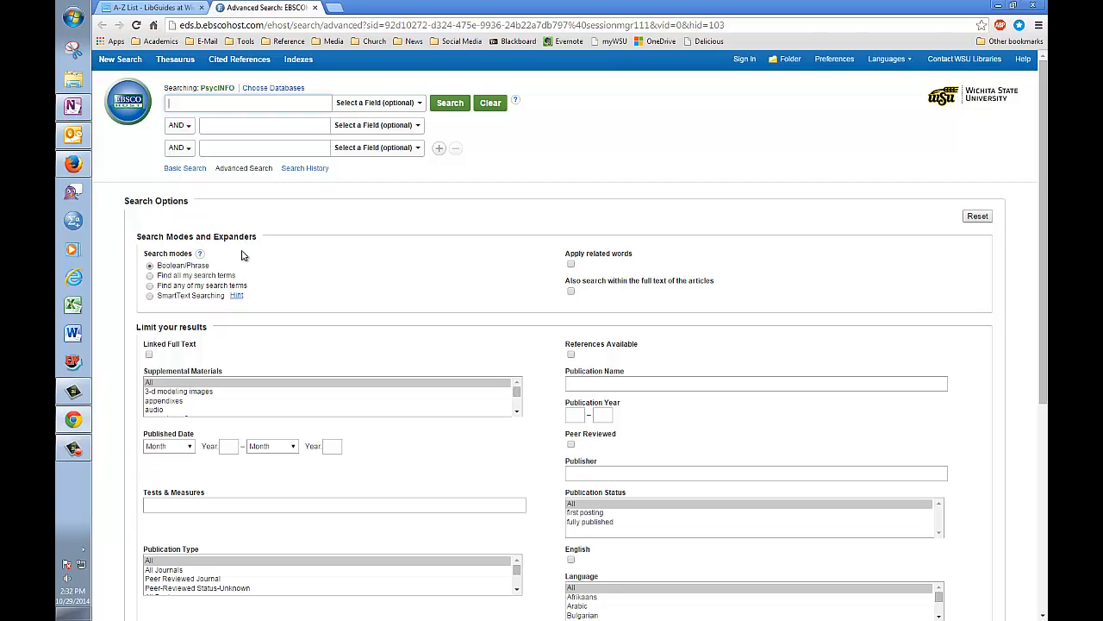
pyautogui.moveTo(117, 120)
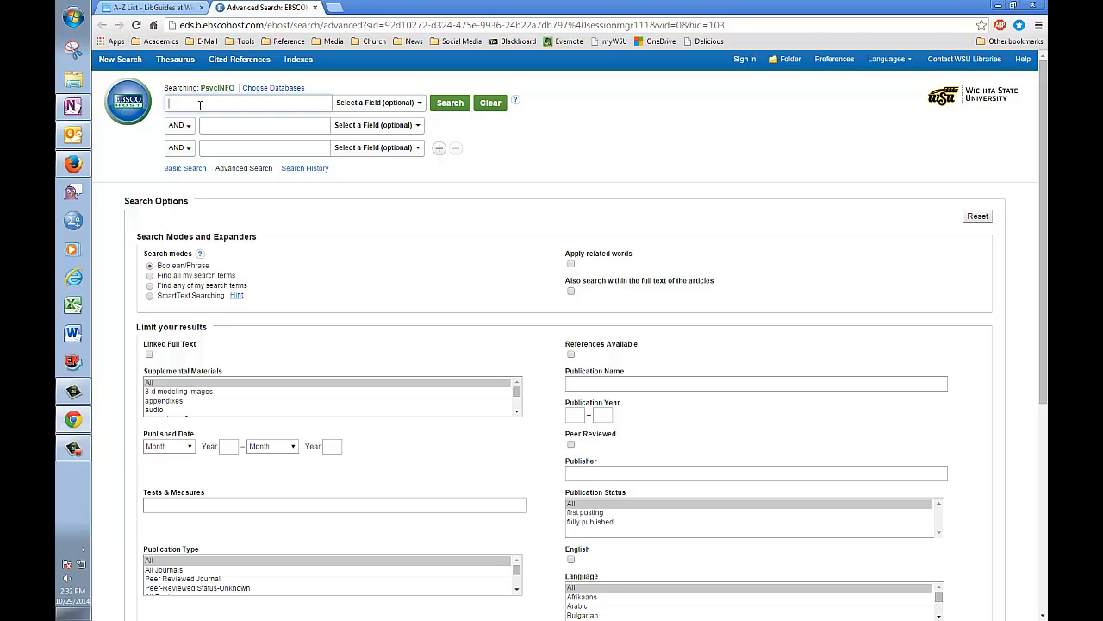
# Step: Enter 'claustrophobia' as the search term and limit to peer-reviewed journal articles
pyautogui.write('claustropho')
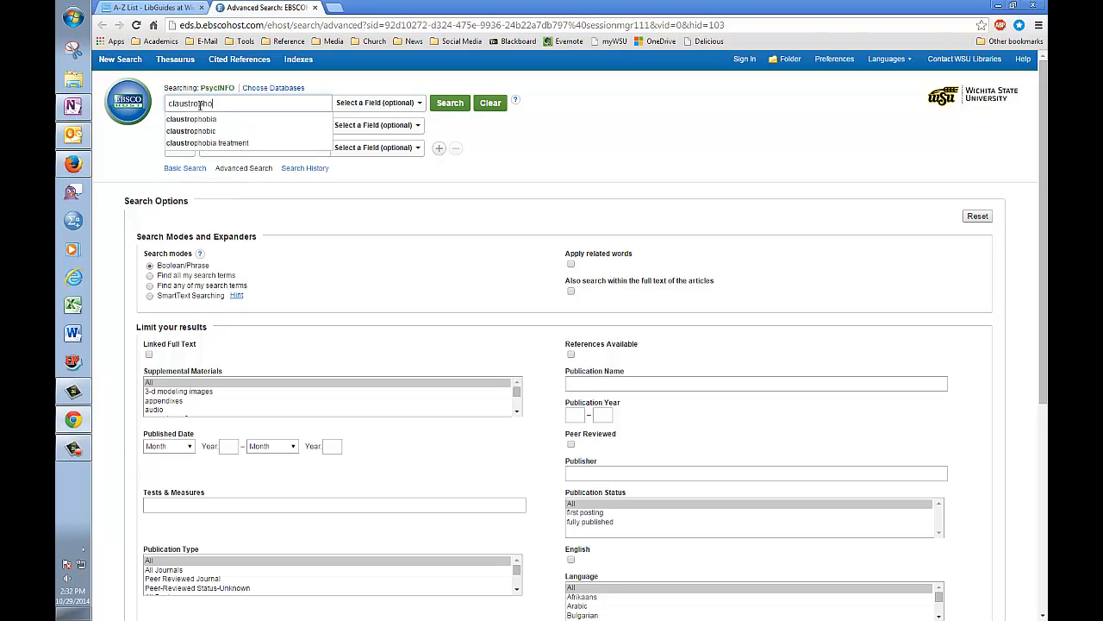
pyautogui.click(207, 131)
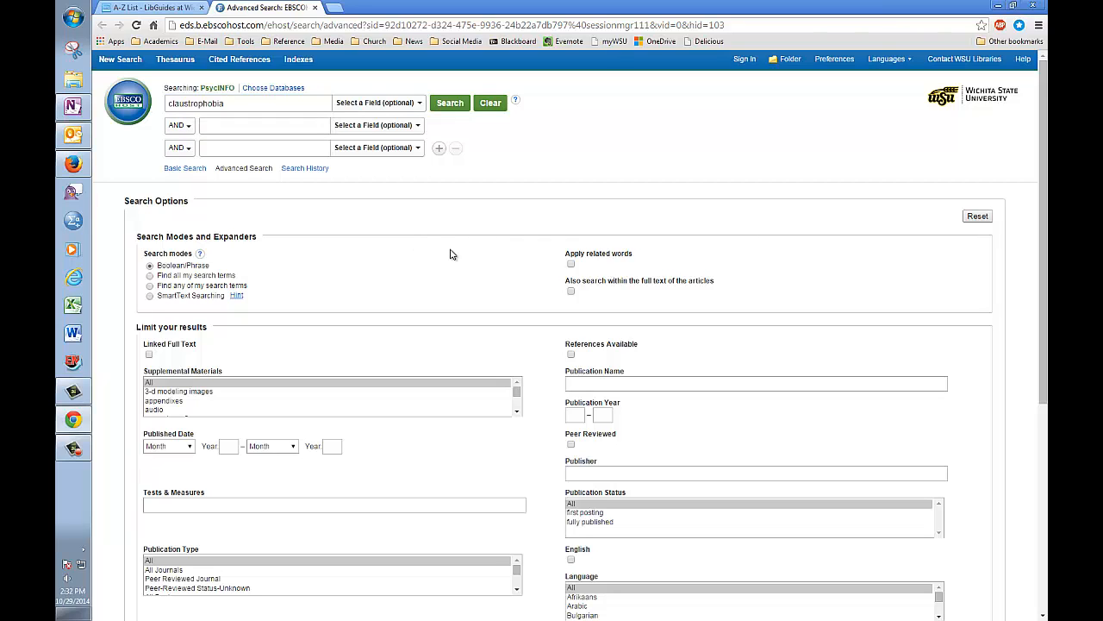
pyautogui.moveTo(552, 434)
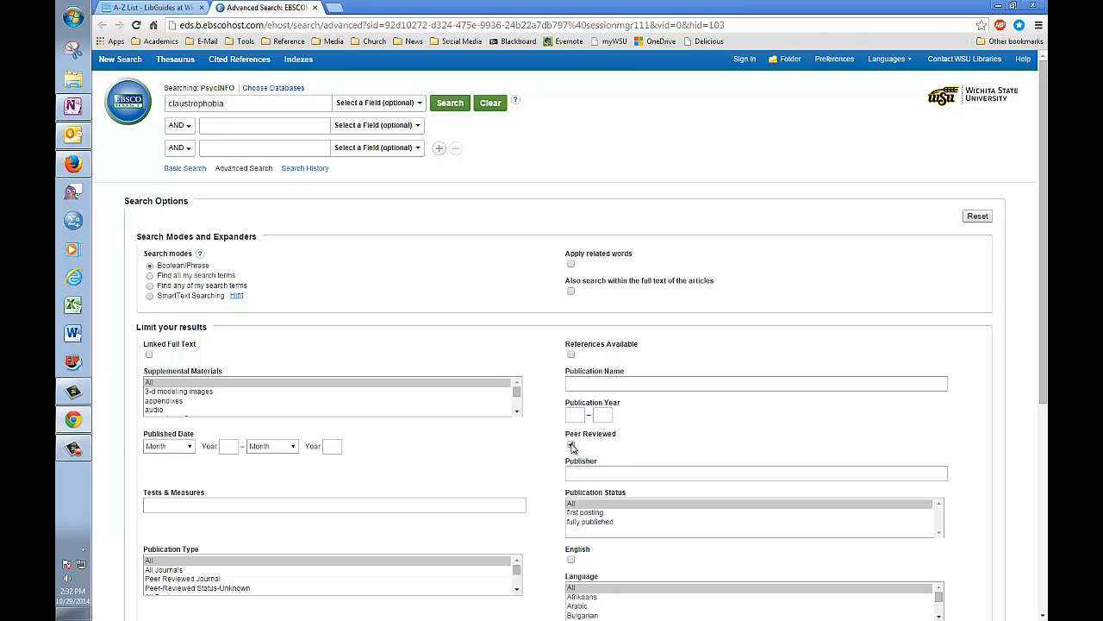
pyautogui.click(571, 444)
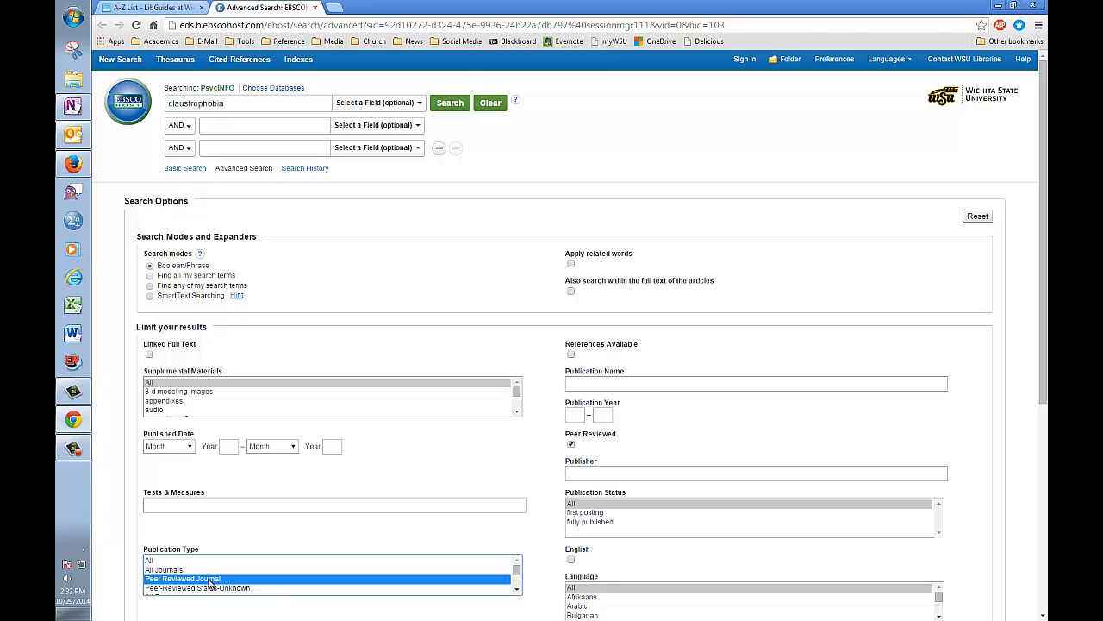
pyautogui.moveTo(1041, 362)
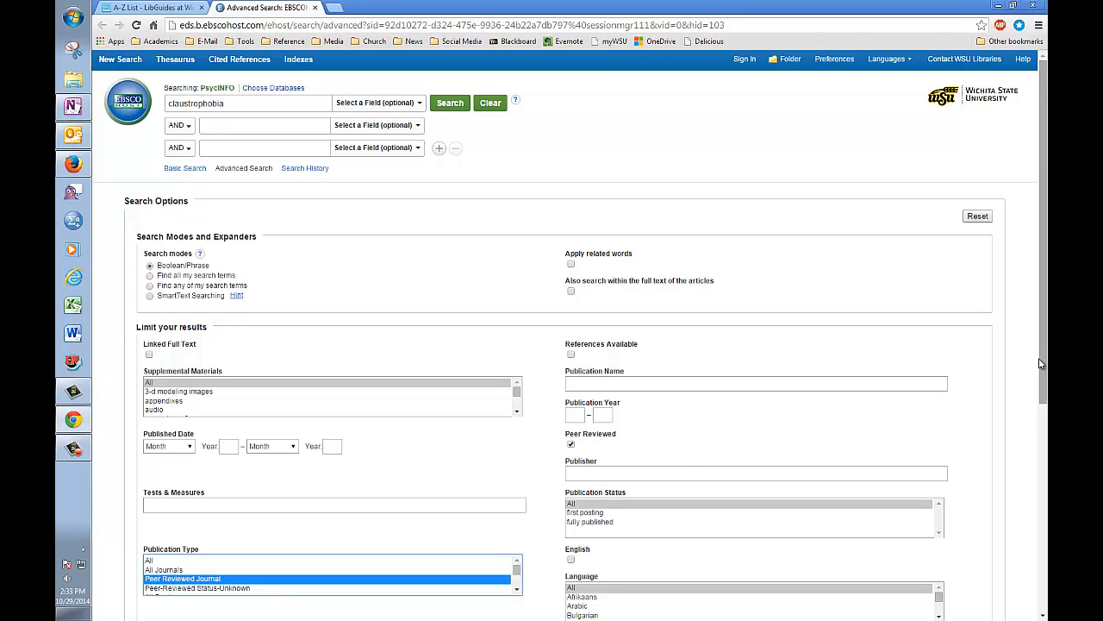
# Step: Limit to Human population and clinical case study methodology, then run the search for 29 results
pyautogui.scroll(-3)
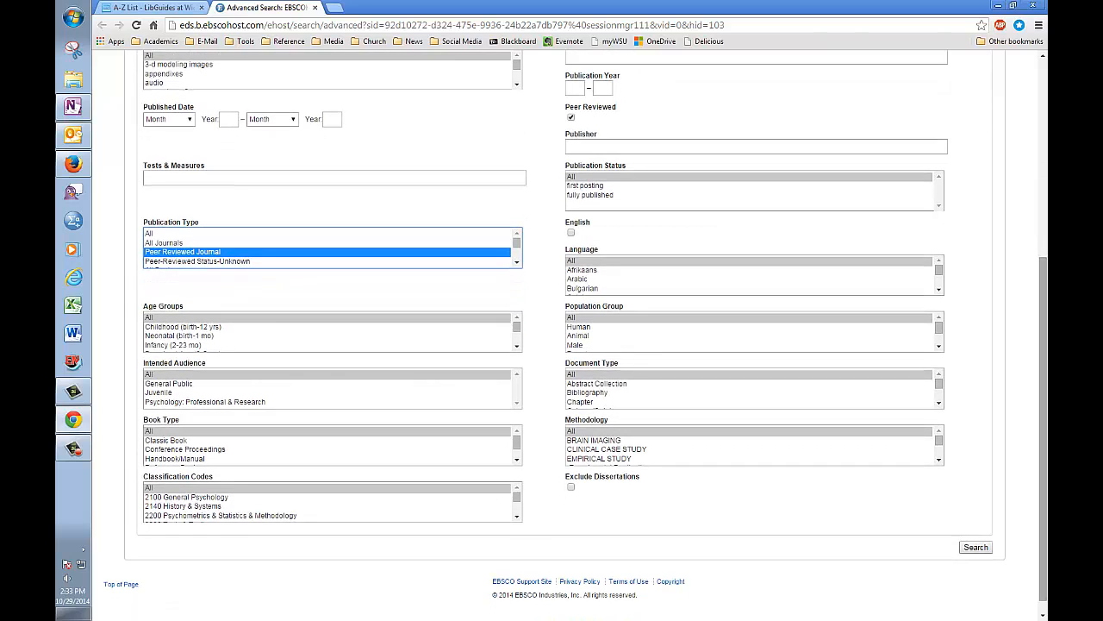
pyautogui.moveTo(590, 331)
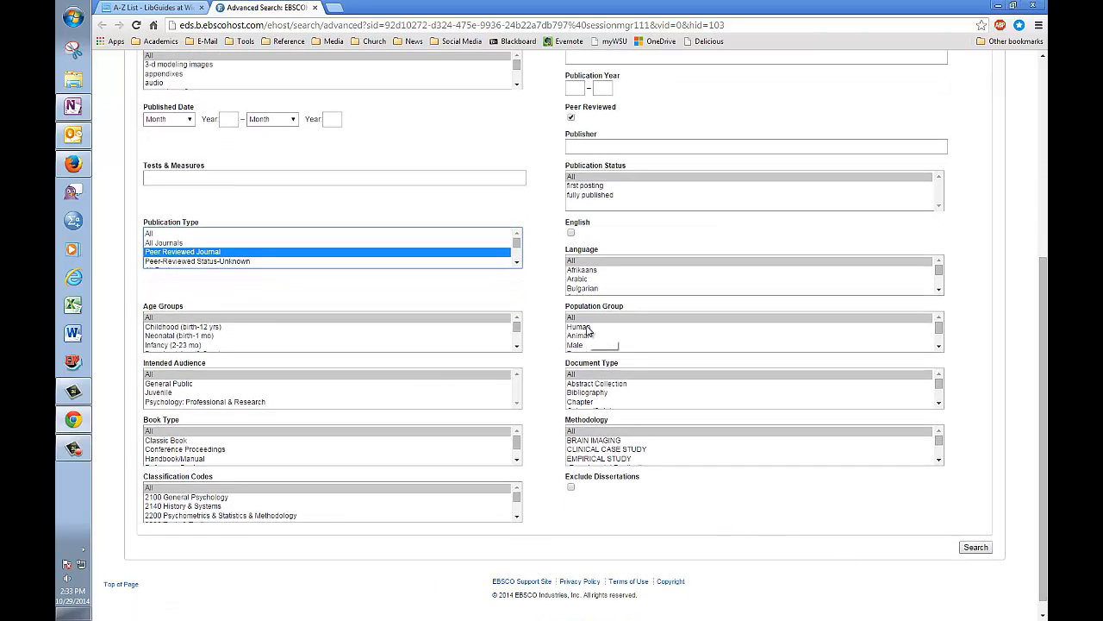
pyautogui.click(579, 326)
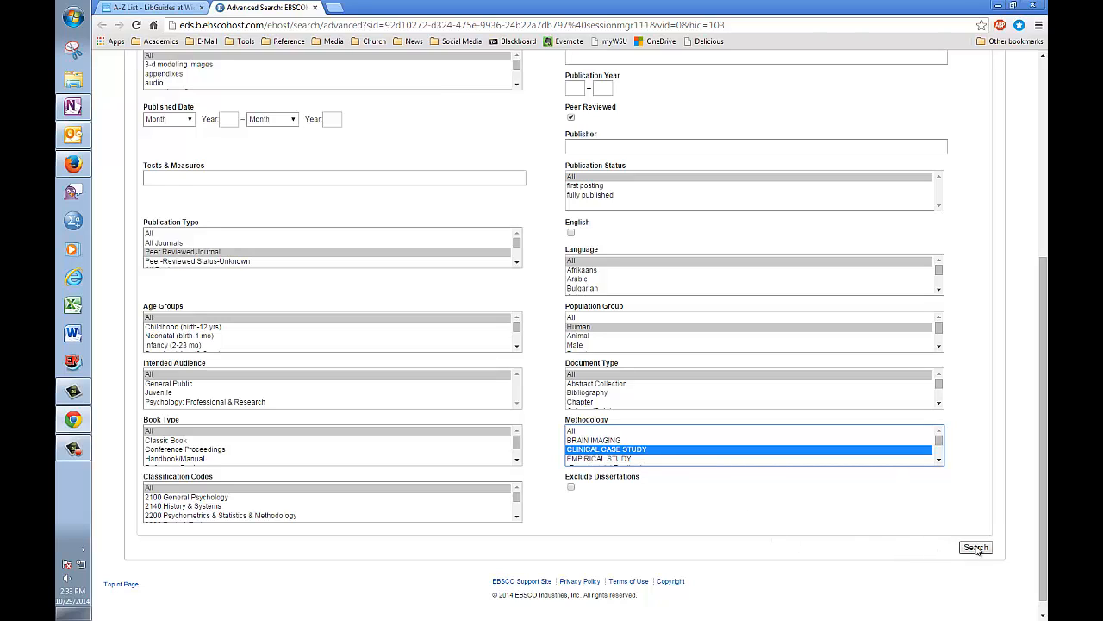
pyautogui.click(976, 548)
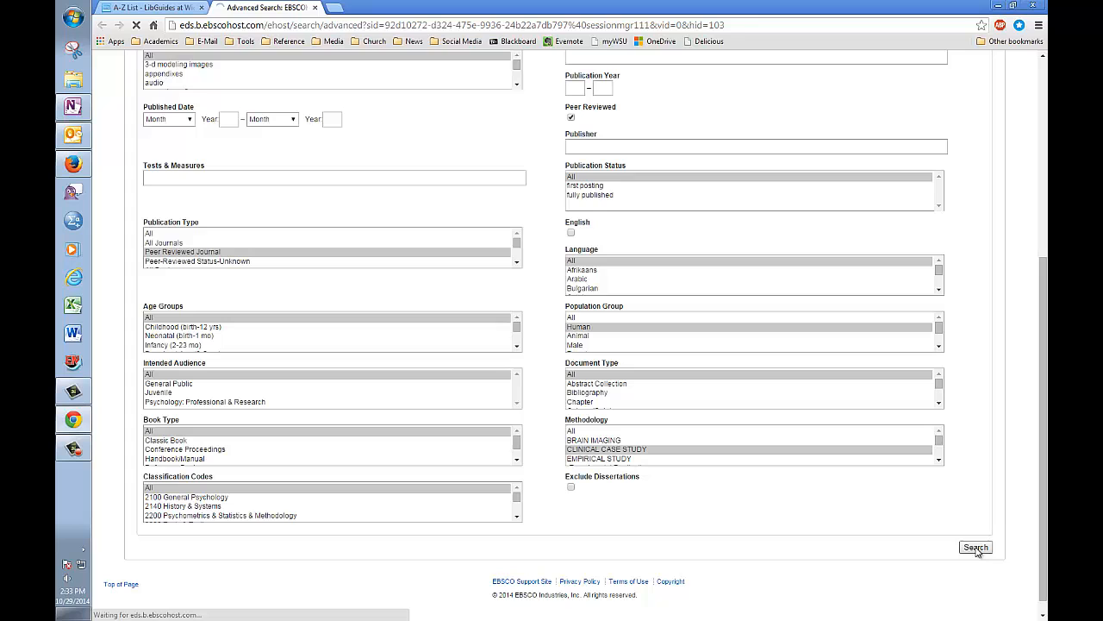
pyautogui.click(976, 546)
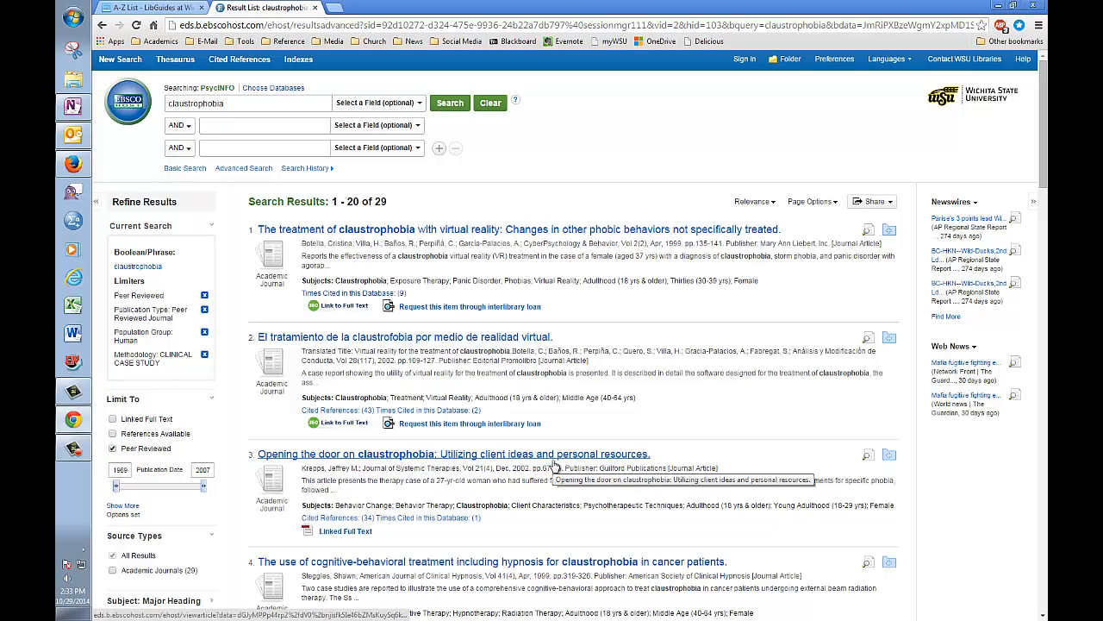
pyautogui.moveTo(555, 465)
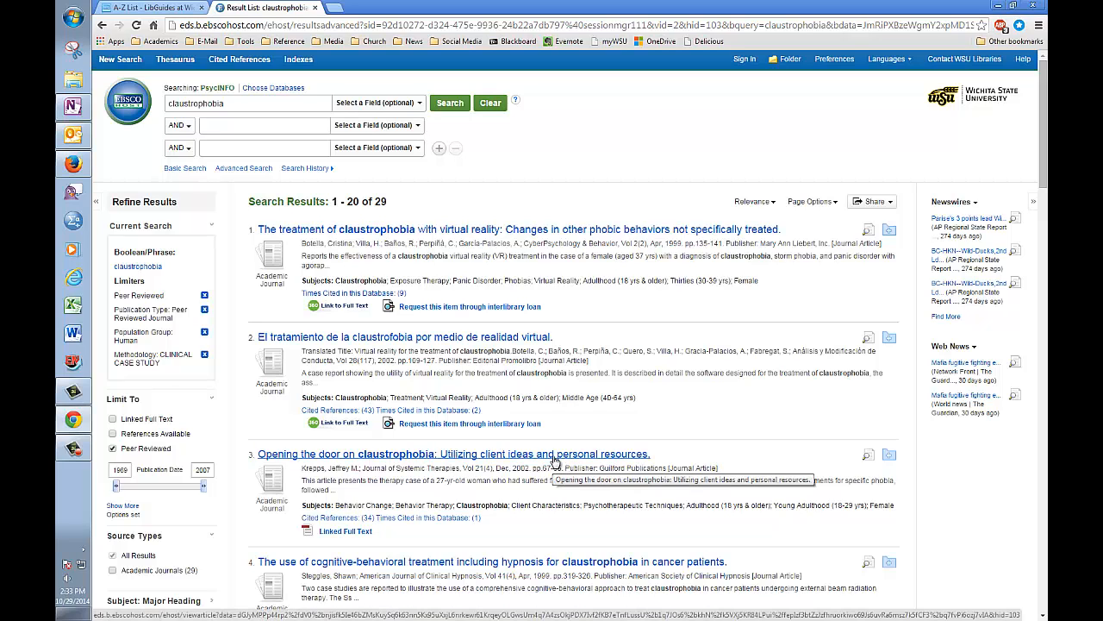
# Step: Open the detailed record for Krepps's 'Opening the door on claustrophobia'
pyautogui.click(448, 454)
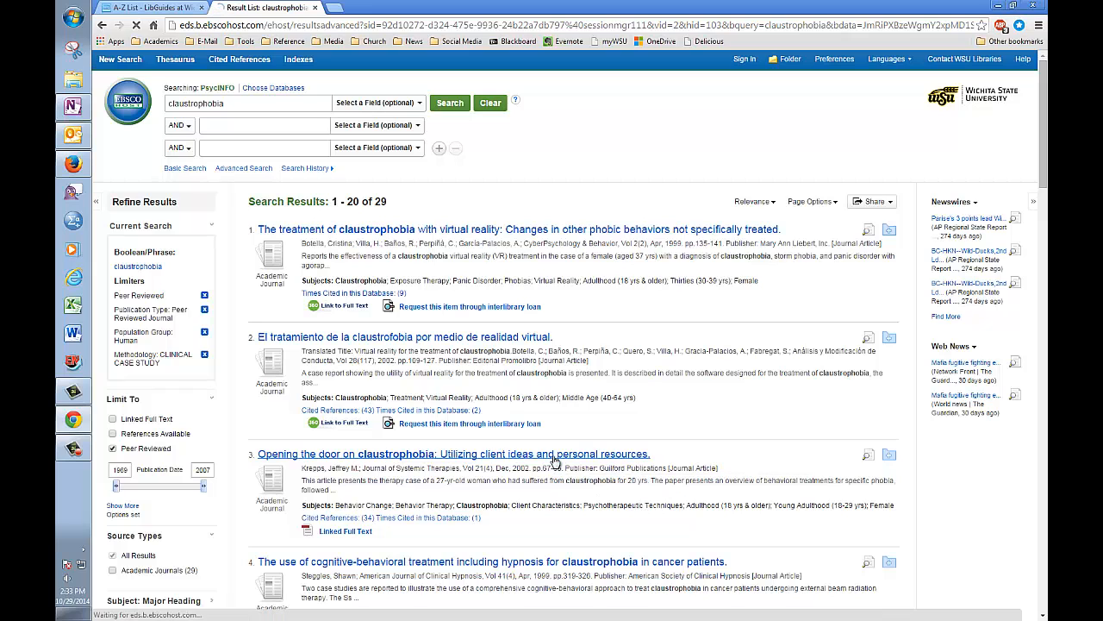
pyautogui.click(448, 454)
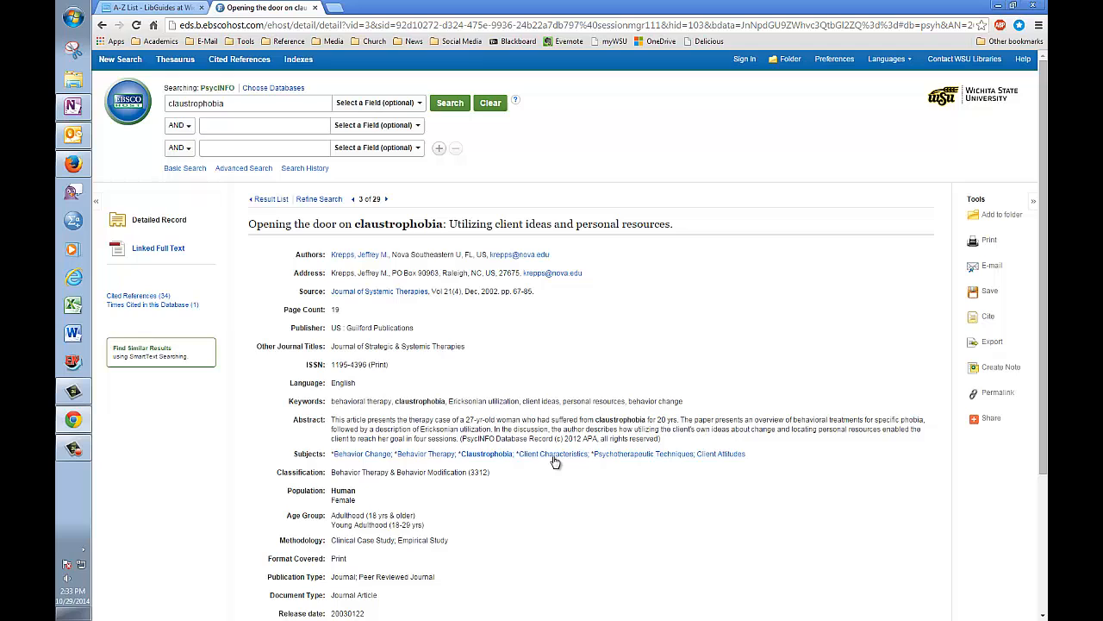
pyautogui.moveTo(281, 275)
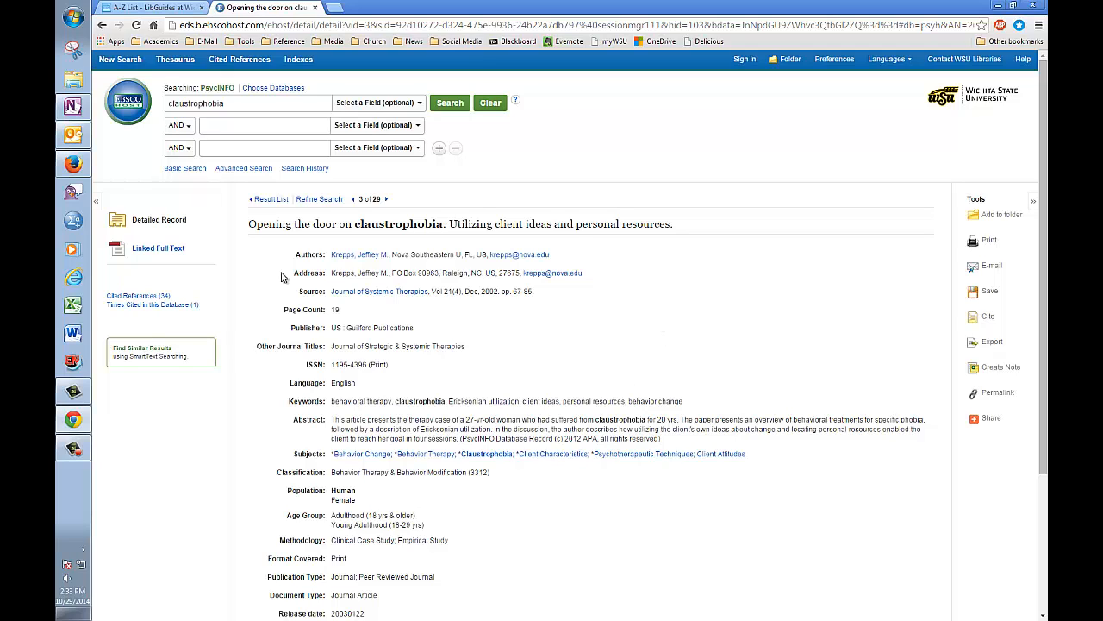
pyautogui.moveTo(680, 307)
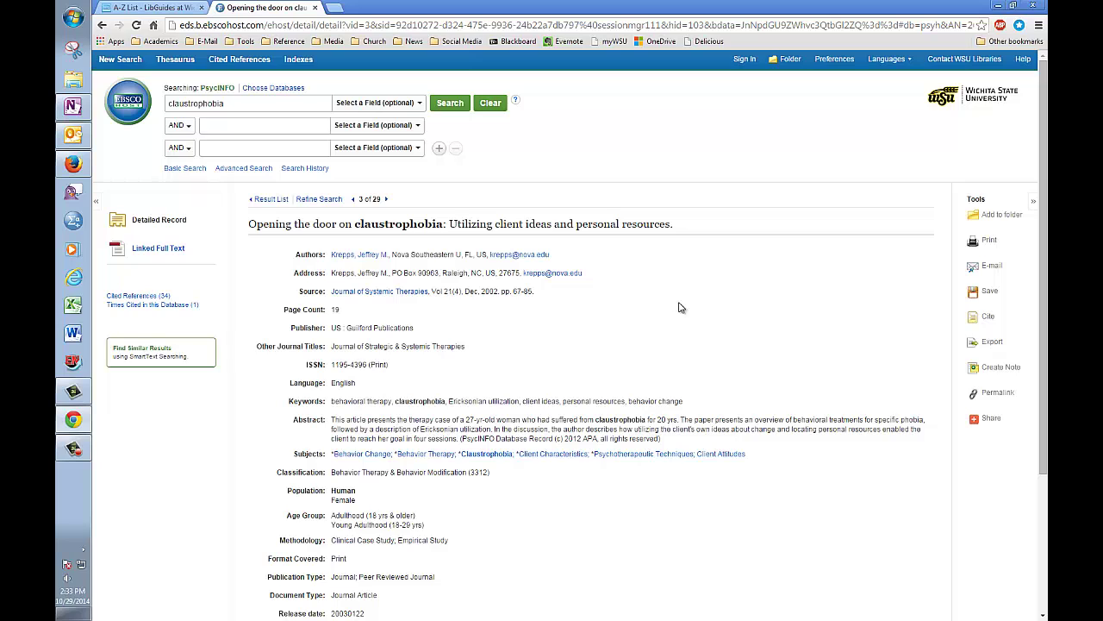
pyautogui.moveTo(990, 317)
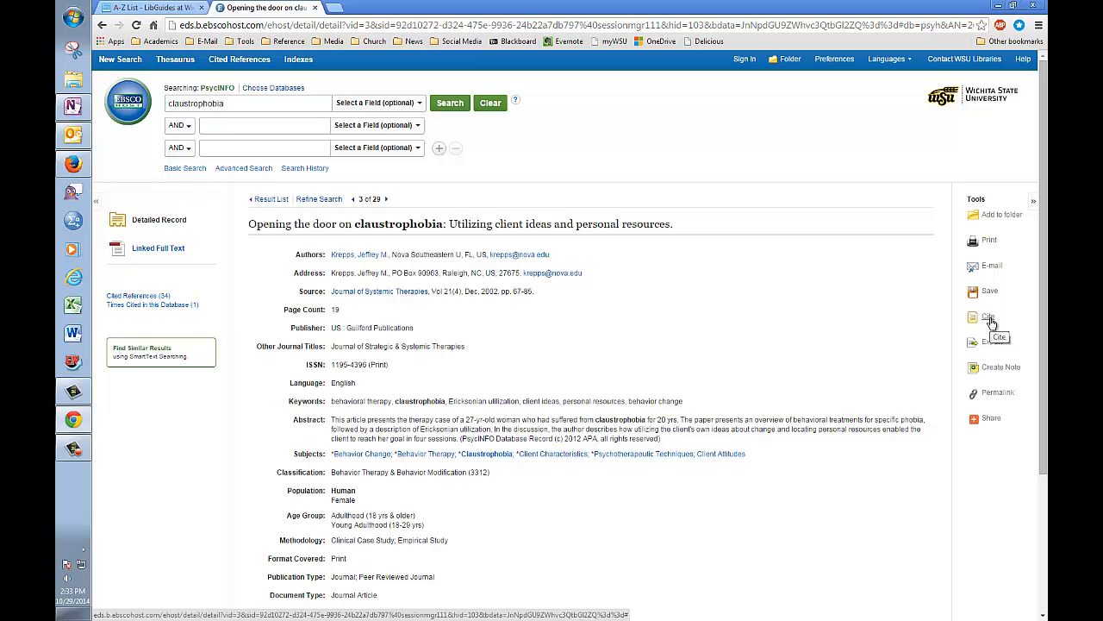
pyautogui.moveTo(354, 414)
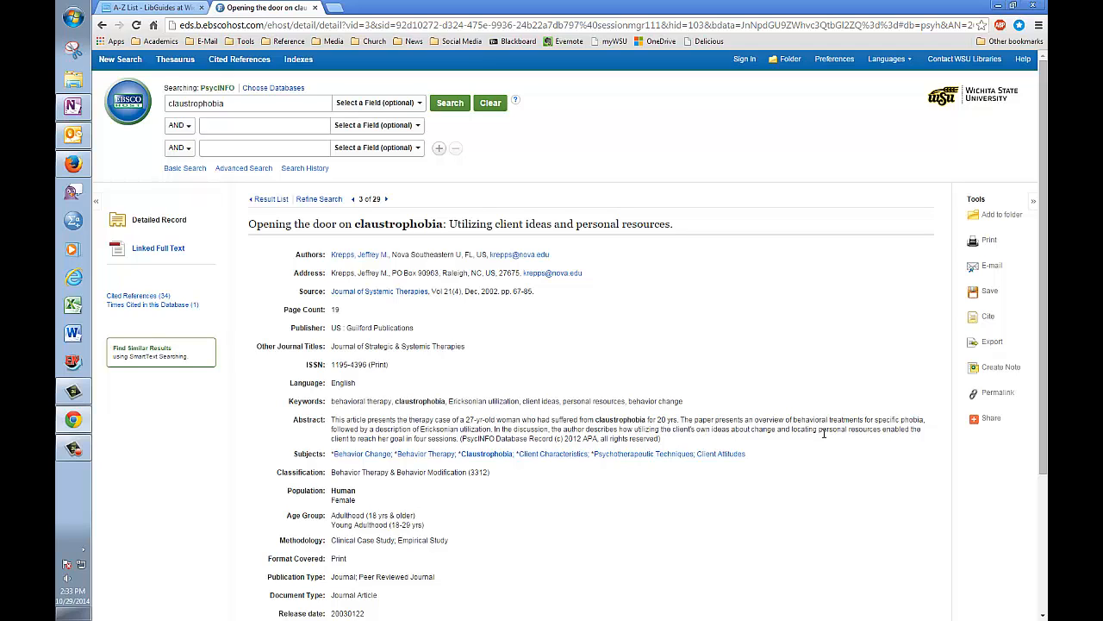
pyautogui.moveTo(169, 262)
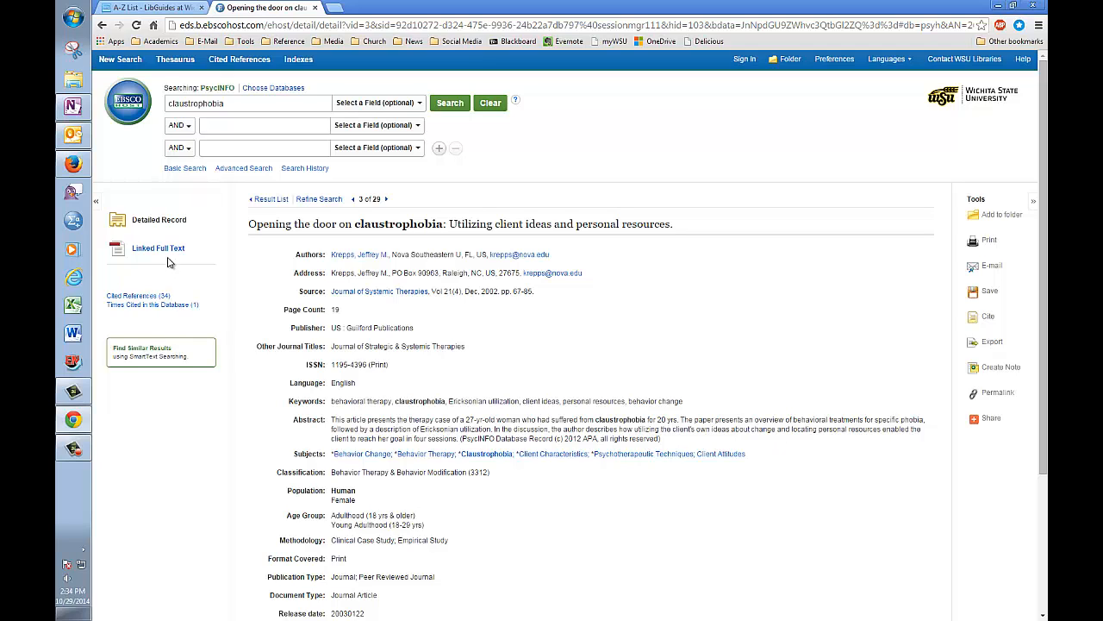
# Step: Open the article's Linked Full Text PDF
pyautogui.click(158, 248)
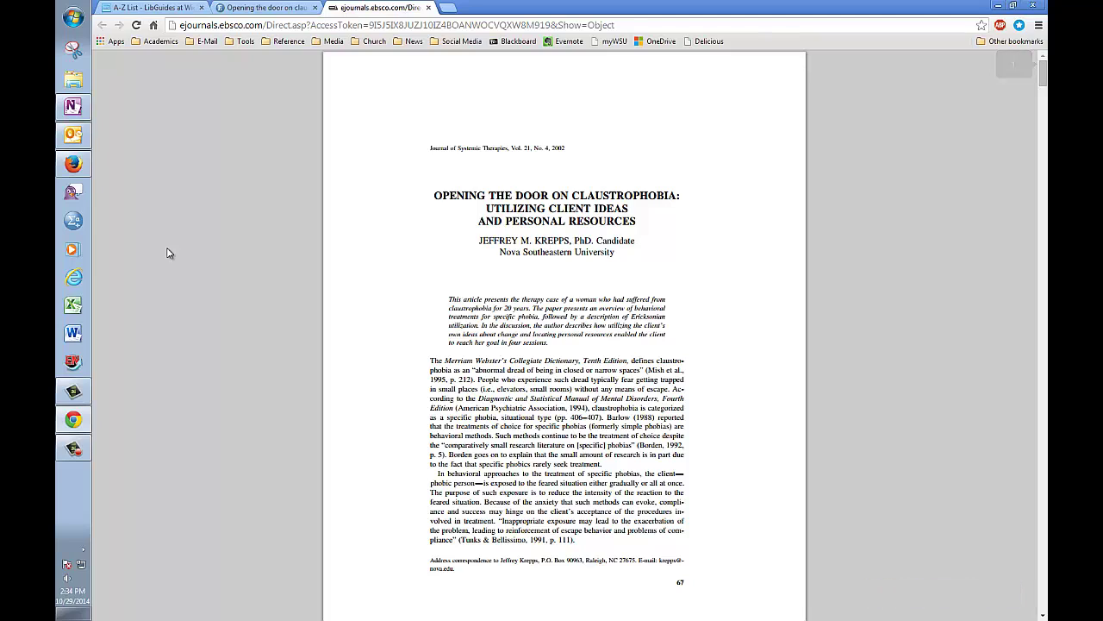
pyautogui.moveTo(307, 279)
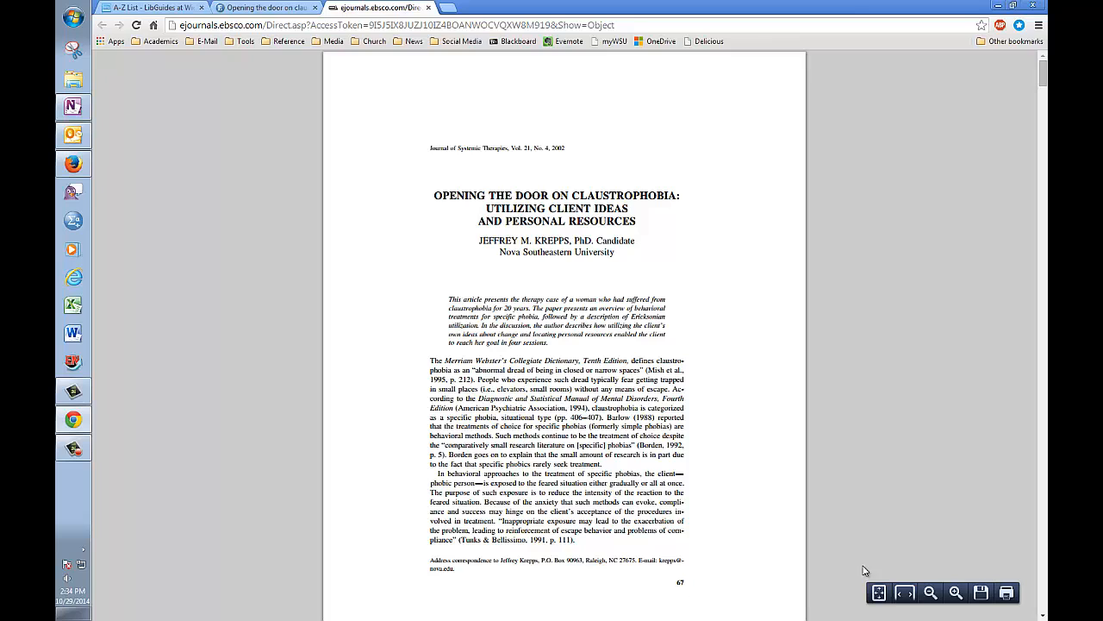
# Step: Start saving the article PDF from the viewer toolbar
pyautogui.click(981, 593)
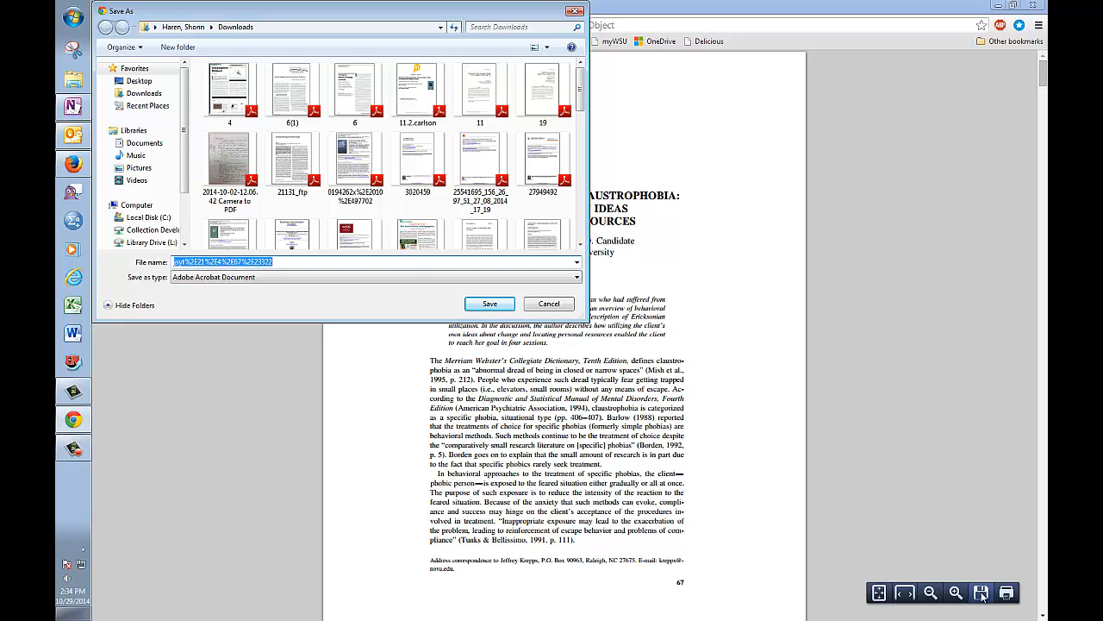
# Step: Save the PDF to Downloads as Krepps-2002
pyautogui.write('Krepps')
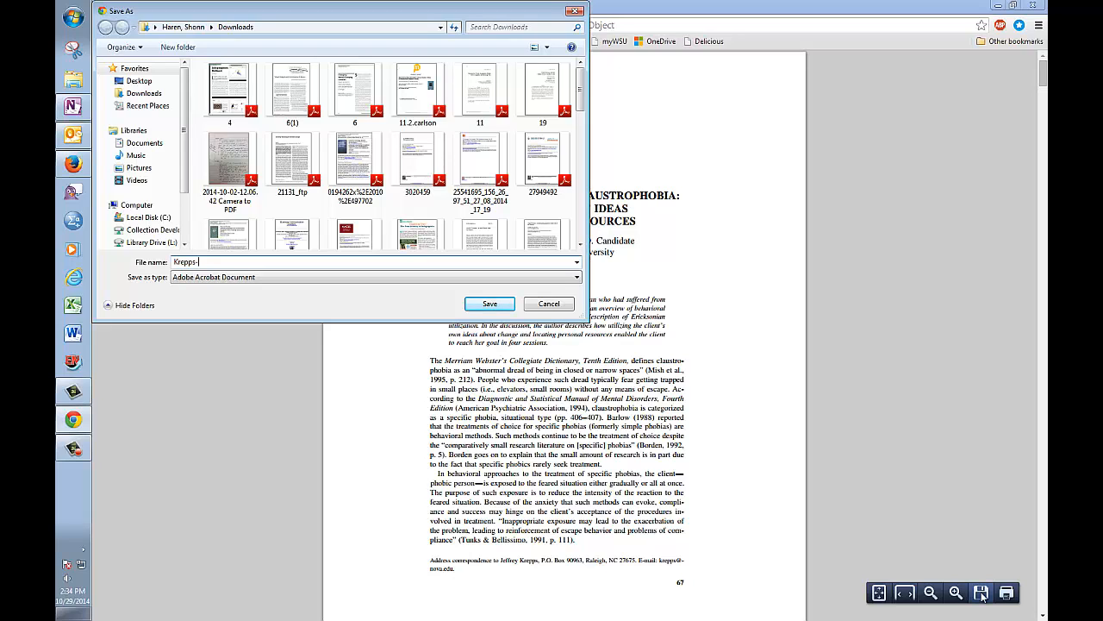
pyautogui.write('2002')
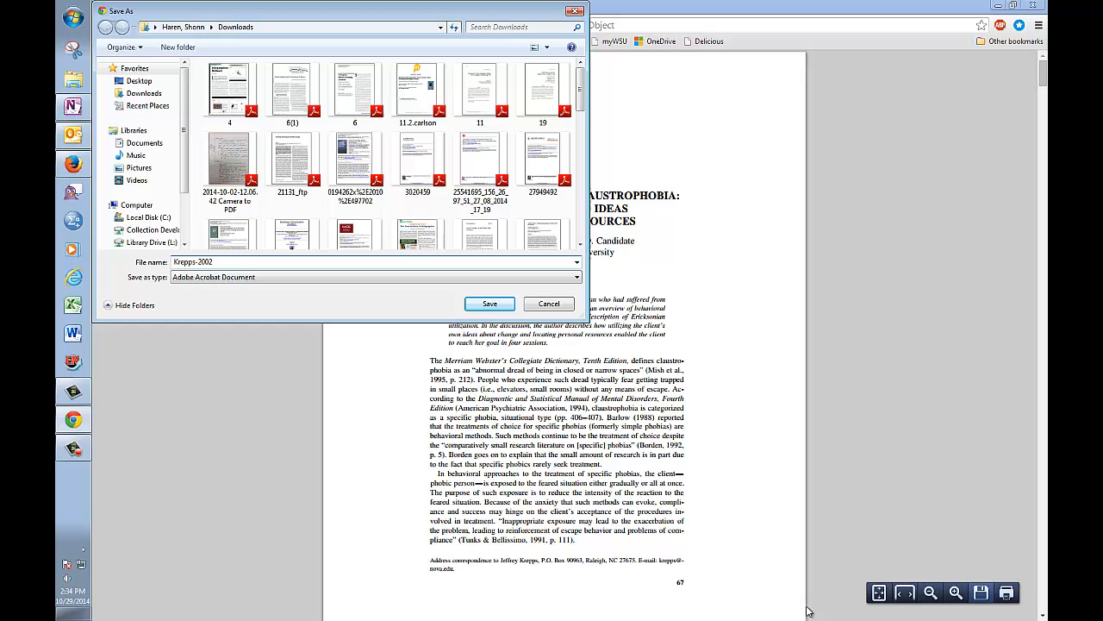
pyautogui.click(490, 303)
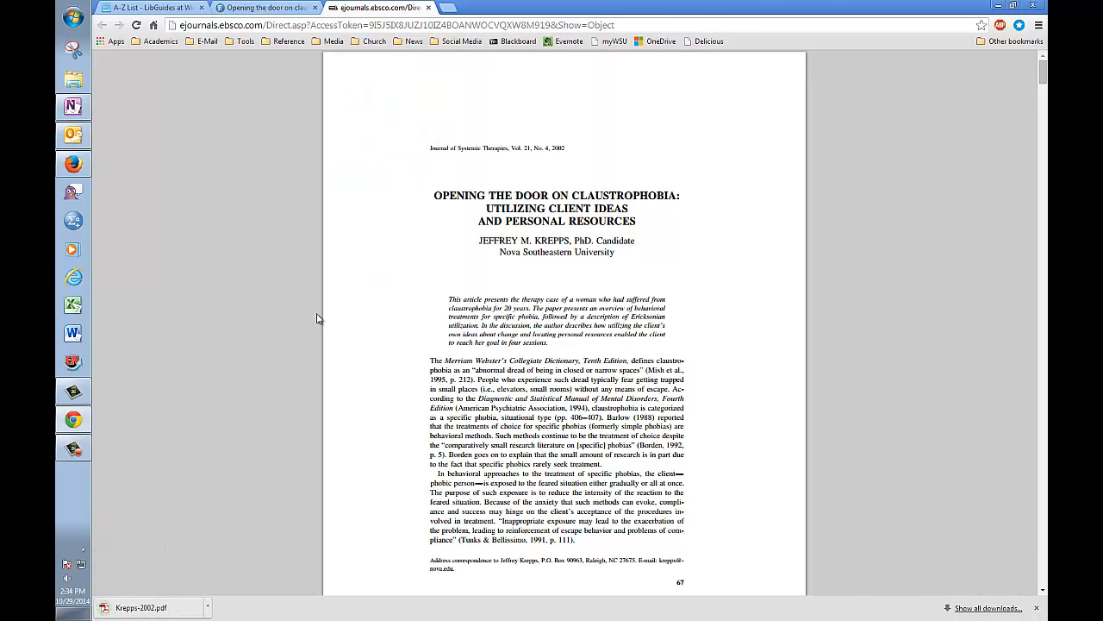